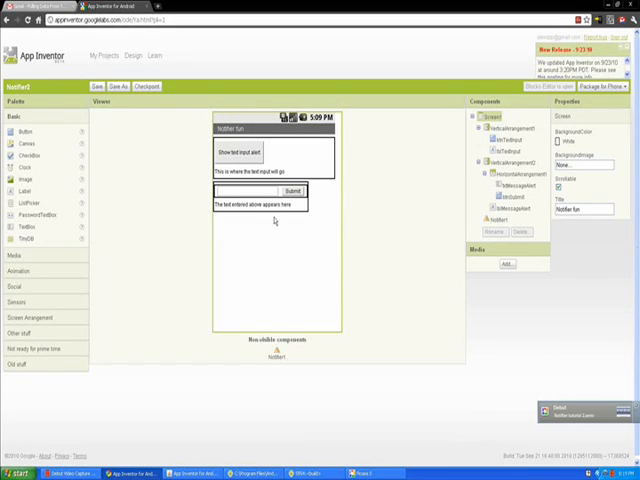
{"action": "mouse_move", "coordinate": [285, 270]}
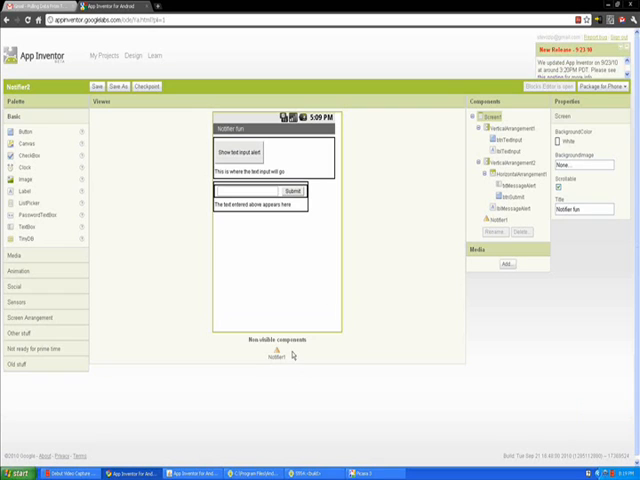
{"action": "mouse_move", "coordinate": [268, 314]}
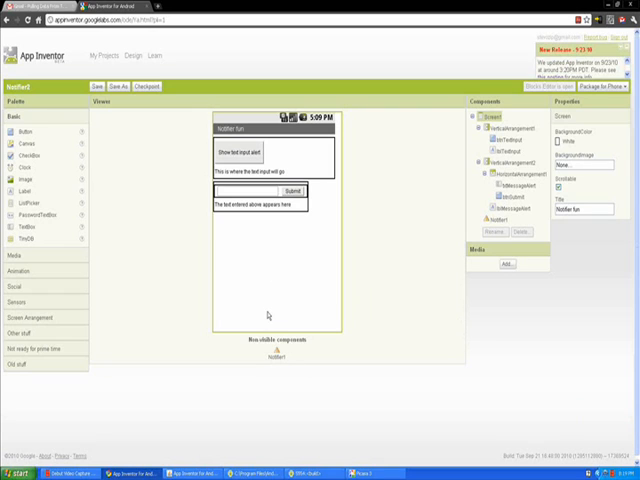
{"action": "mouse_move", "coordinate": [147, 428]}
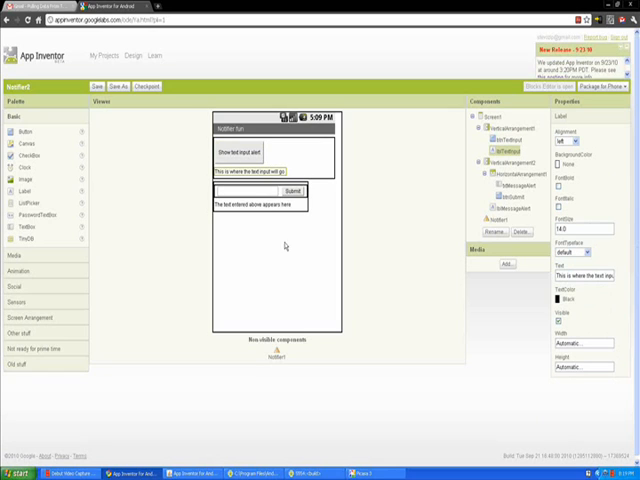
Add a btnTextInput.Click block calling Notifier1.ShowTextDialog, plus a Notifier1.AfterTextInput handler
{"action": "left_click", "coordinate": [515, 190]}
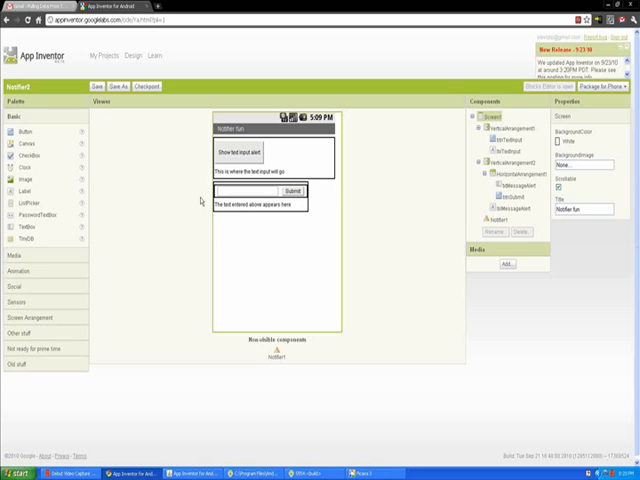
{"action": "mouse_move", "coordinate": [286, 236]}
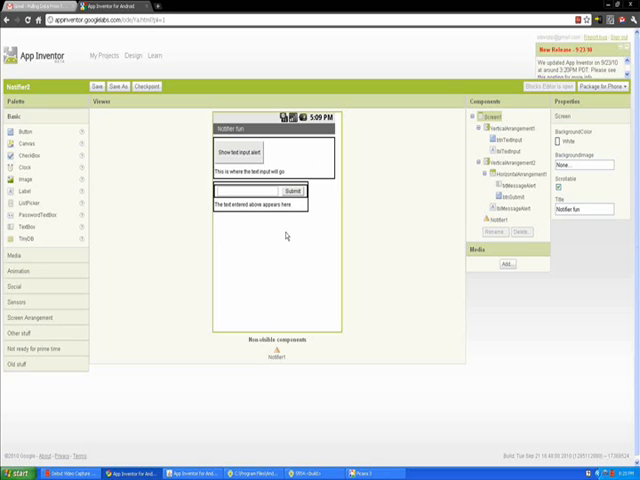
{"action": "left_click", "coordinate": [228, 191]}
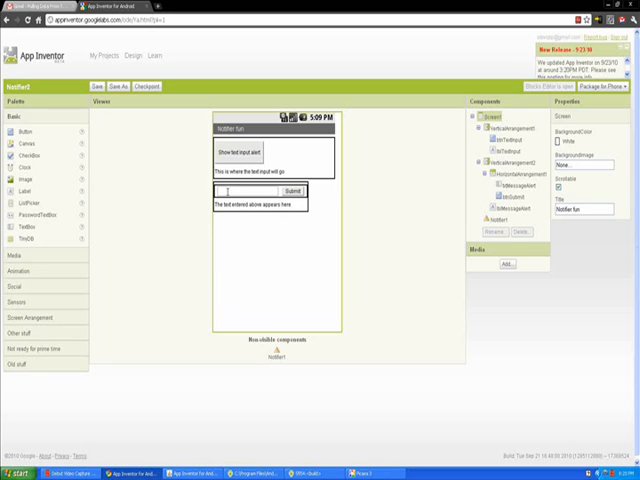
{"action": "mouse_move", "coordinate": [236, 294]}
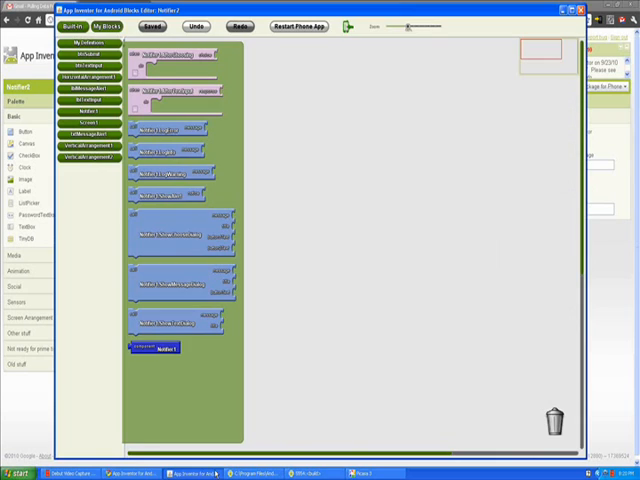
{"action": "mouse_move", "coordinate": [266, 265]}
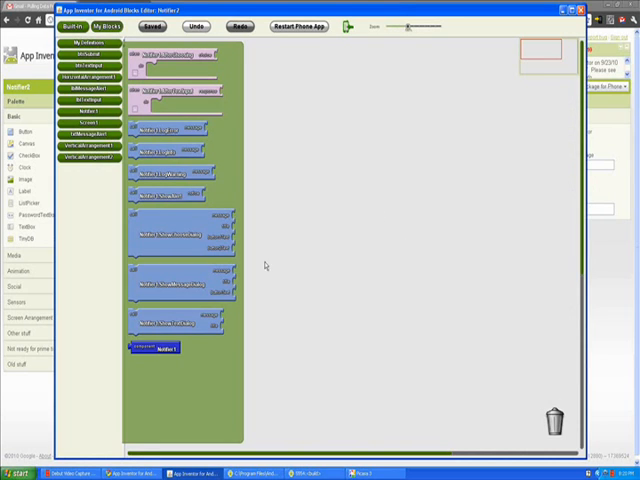
{"action": "mouse_move", "coordinate": [315, 85]}
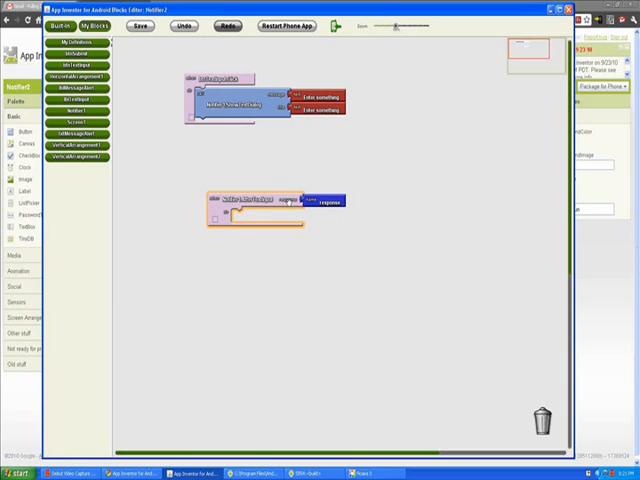
{"action": "left_click", "coordinate": [149, 25]}
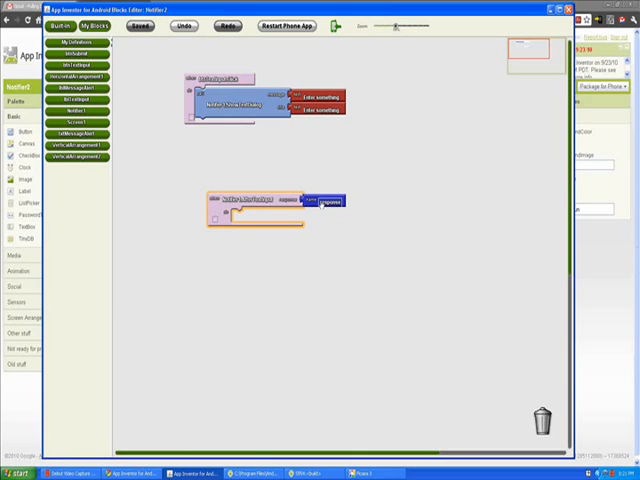
{"action": "mouse_move", "coordinate": [330, 201]}
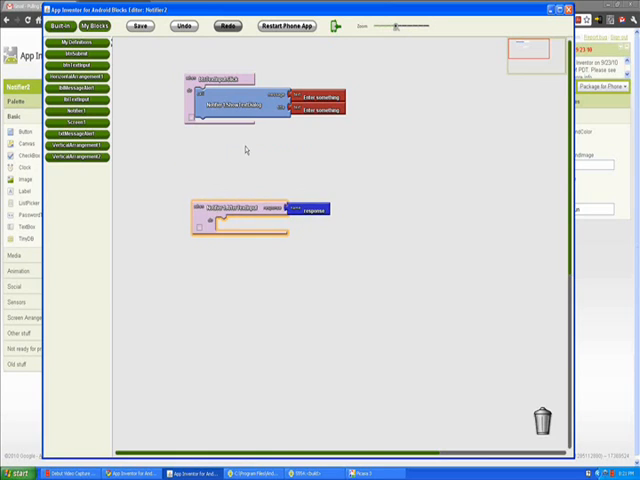
{"action": "mouse_move", "coordinate": [267, 62]}
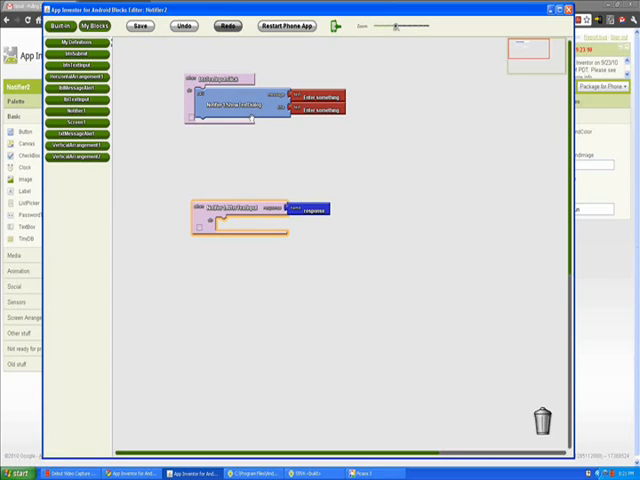
{"action": "left_click", "coordinate": [147, 26]}
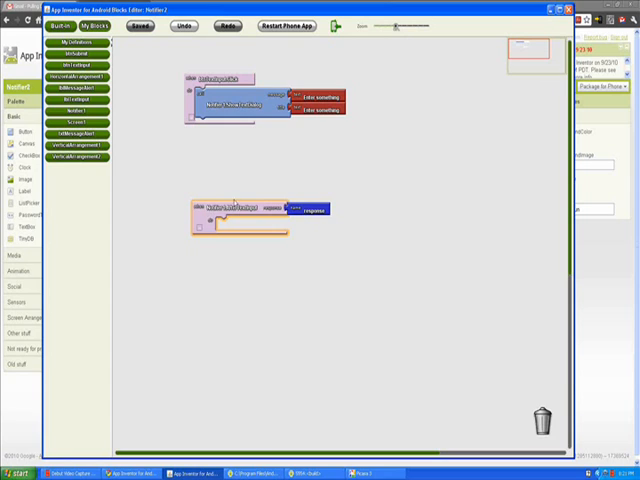
{"action": "mouse_move", "coordinate": [238, 185]}
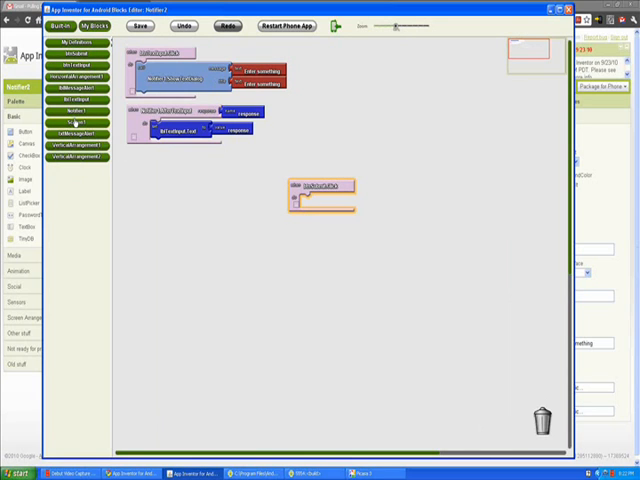
Make AfterTextInput set lblTextInput.Text; make btnSubmit.Click alert ('Okay') on empty txtMessageAlert, else fill lblMessageAlert
{"action": "left_click", "coordinate": [80, 122]}
{"action": "type", "text": "Enter a name"}
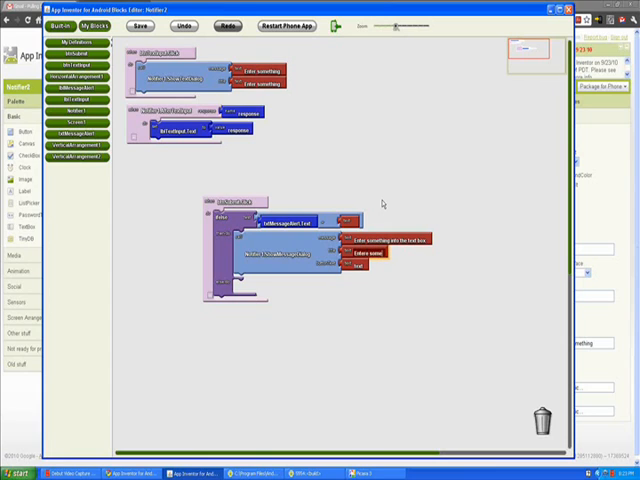
{"action": "left_click", "coordinate": [145, 26]}
{"action": "type", "text": "Okay"}
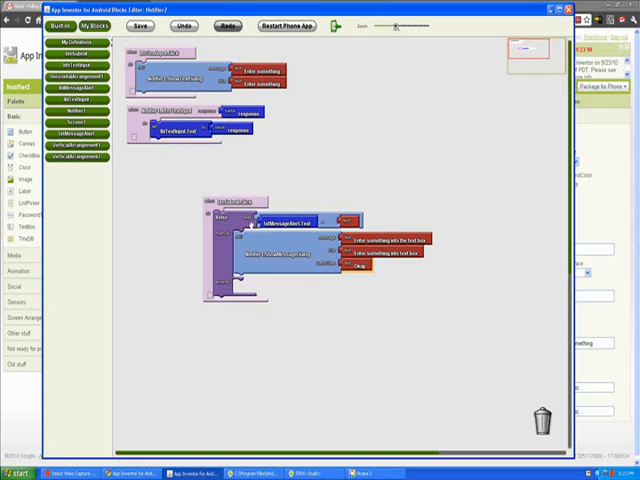
{"action": "left_click", "coordinate": [148, 25]}
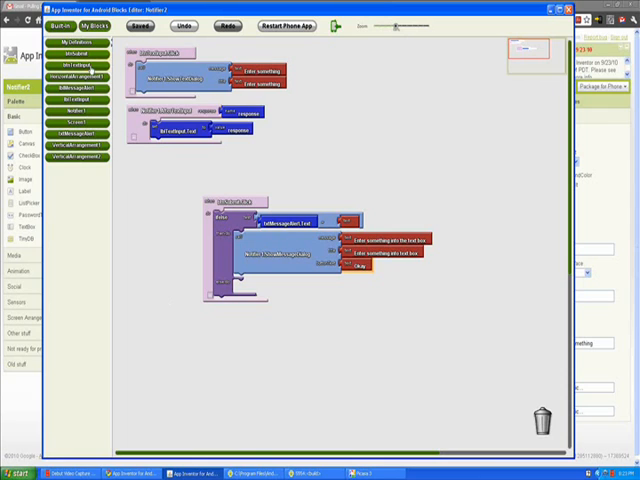
{"action": "left_click", "coordinate": [72, 97]}
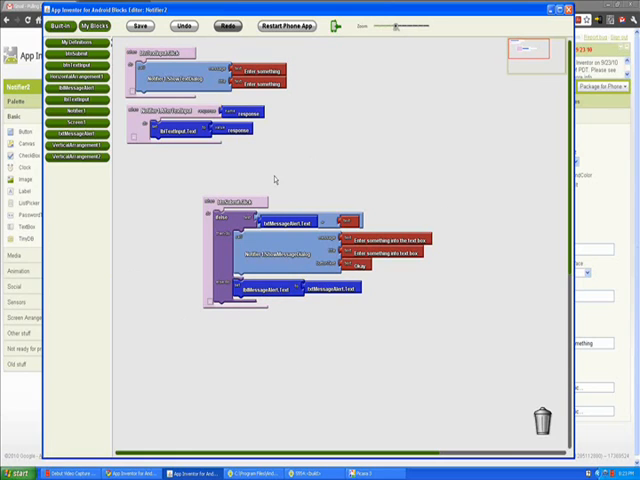
{"action": "left_click", "coordinate": [157, 25]}
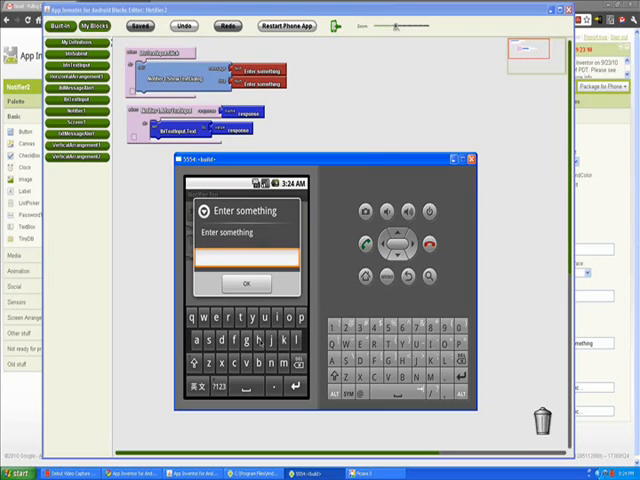
Enter 'hello' in the emulator's text-input dialog and confirm it
{"action": "type", "text": "hw"}
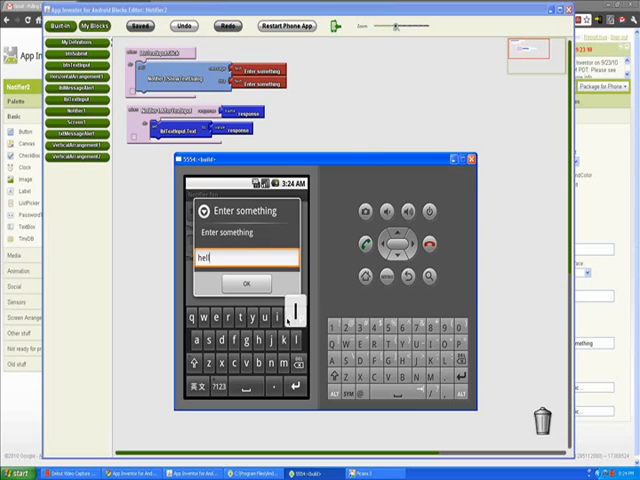
{"action": "type", "text": "o"}
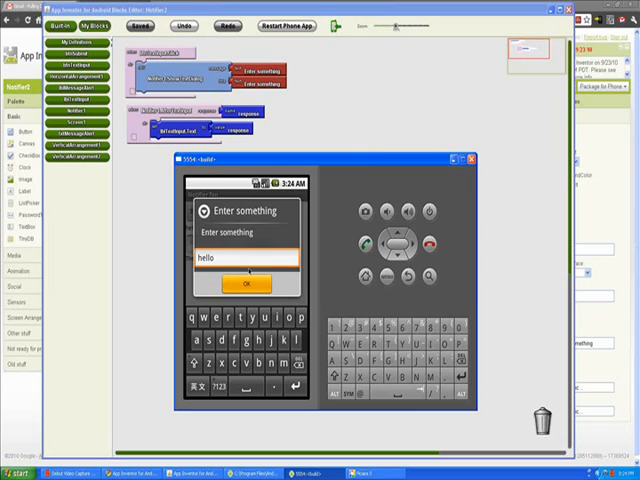
{"action": "left_click", "coordinate": [245, 284]}
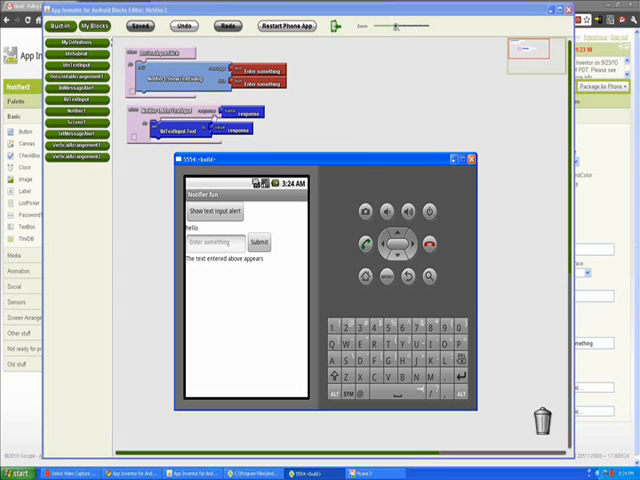
Submit the empty text box, dismiss the alert with Okay, then submit 'hello'
{"action": "left_click", "coordinate": [218, 243]}
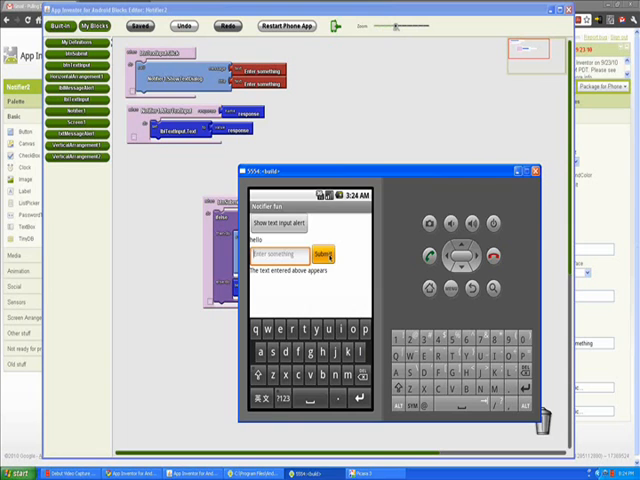
{"action": "left_click", "coordinate": [327, 247]}
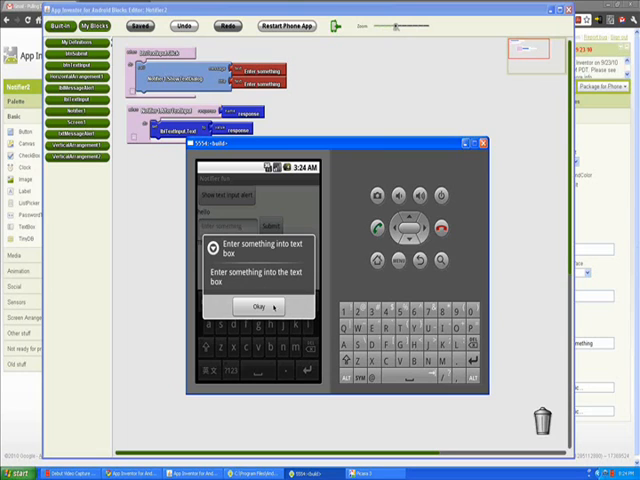
{"action": "left_click", "coordinate": [249, 305]}
{"action": "type", "text": "hello"}
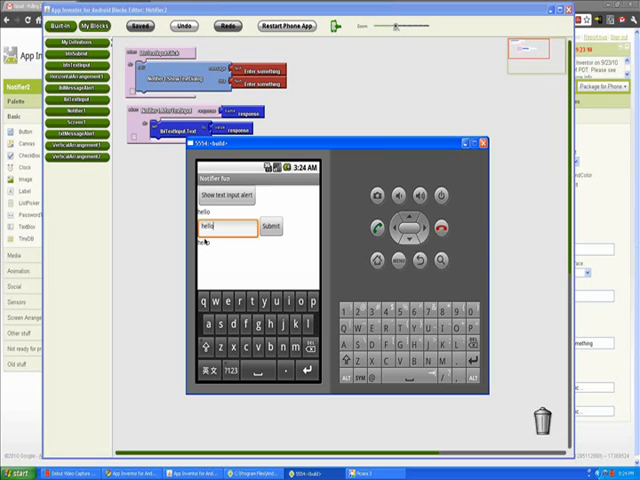
{"action": "left_click", "coordinate": [268, 226]}
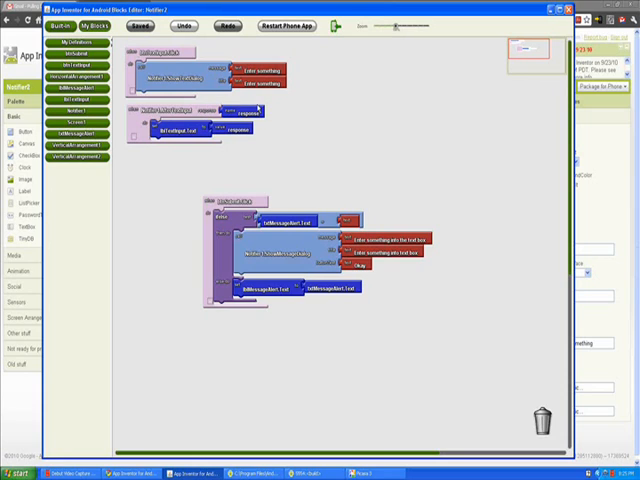
{"action": "mouse_move", "coordinate": [226, 192]}
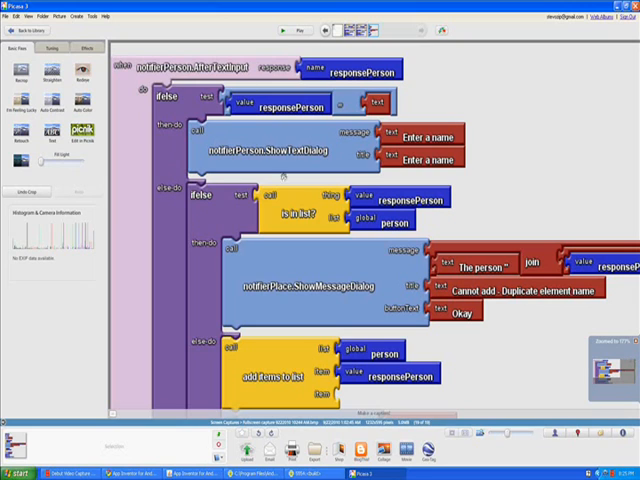
Scroll the Picasa screenshot down to the duplicate-name 'already exists in the list' message
{"action": "scroll", "scroll_direction": "down", "scroll_amount": 3}
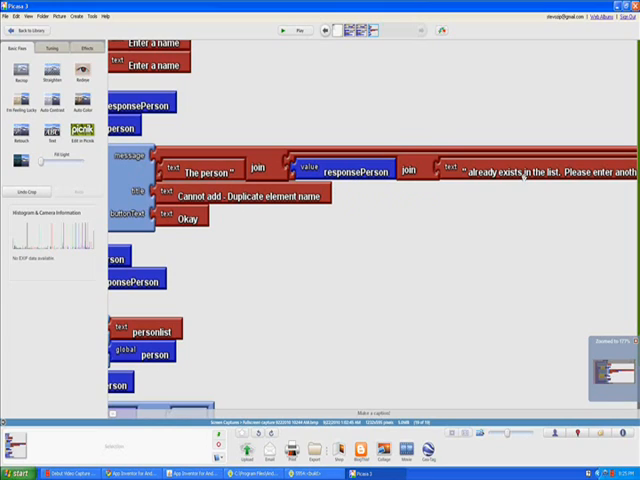
{"action": "mouse_move", "coordinate": [314, 157]}
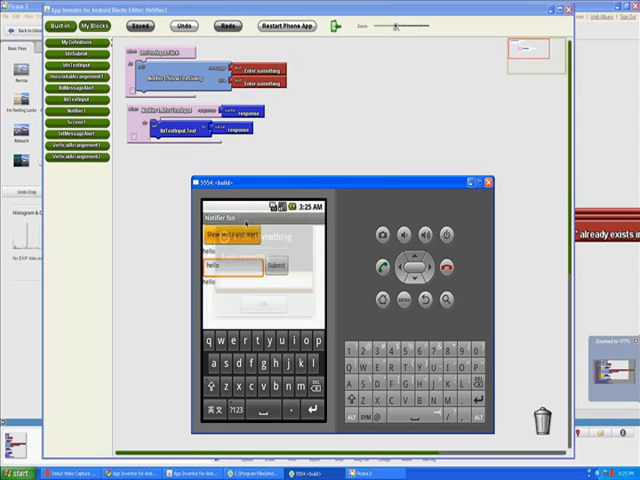
Enter 'george' in the emulator's text-input dialog and confirm it
{"action": "left_click", "coordinate": [243, 237]}
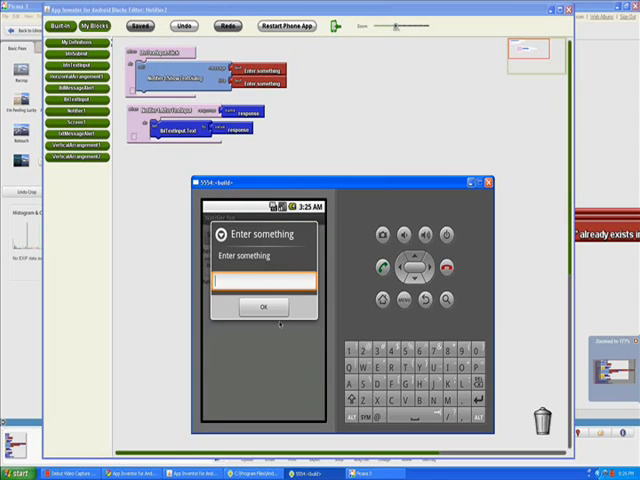
{"action": "left_click", "coordinate": [263, 287]}
{"action": "type", "text": "ge"}
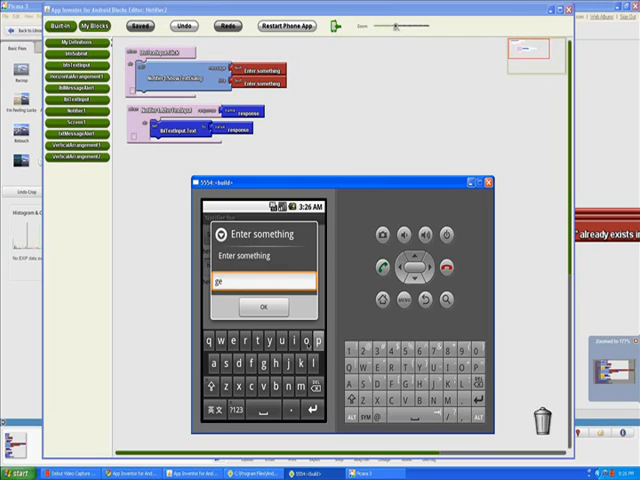
{"action": "type", "text": "o"}
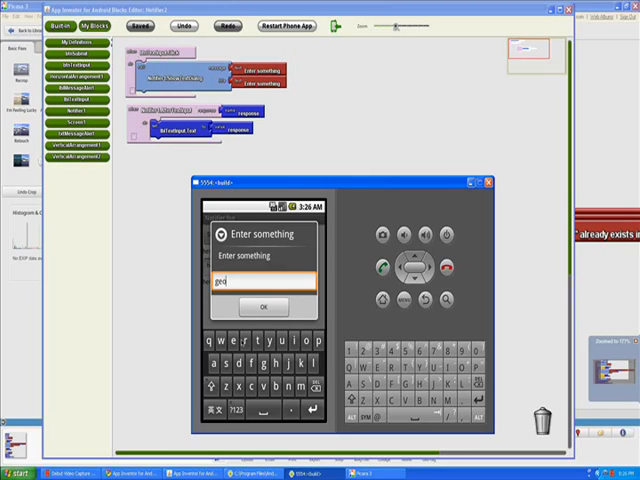
{"action": "type", "text": "rh"}
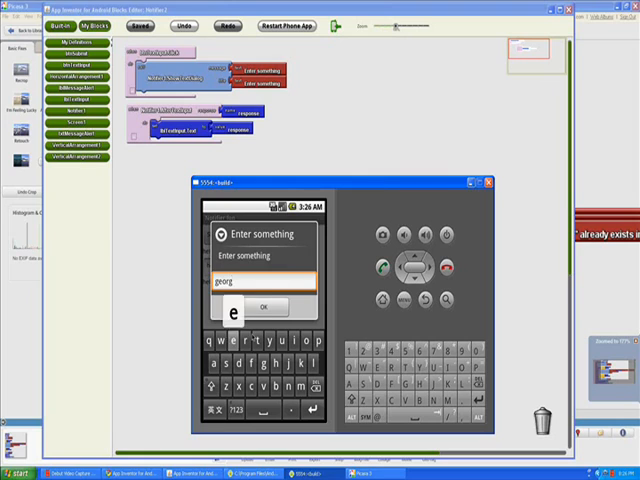
{"action": "type", "text": "e"}
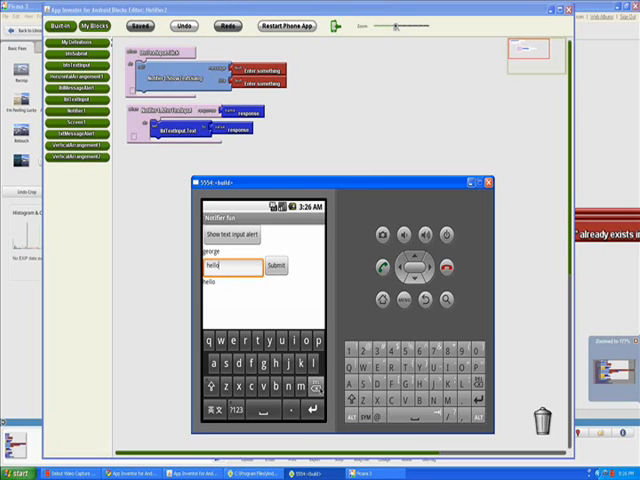
{"action": "left_click", "coordinate": [281, 267]}
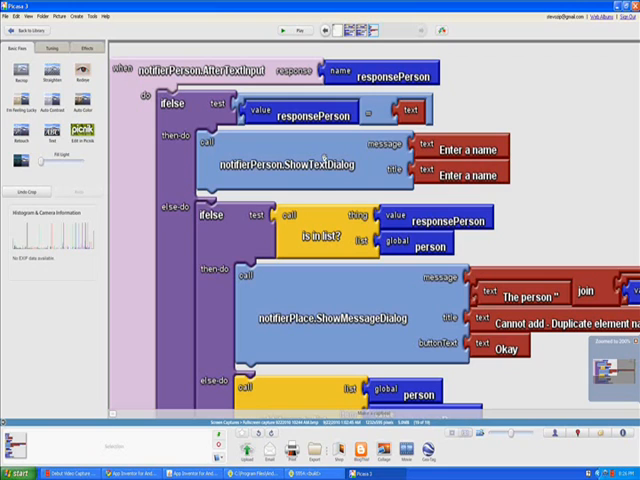
Scroll the Picasa screenshot down to the else branch adding responsePerson to the list
{"action": "scroll", "scroll_direction": "down", "scroll_amount": 3}
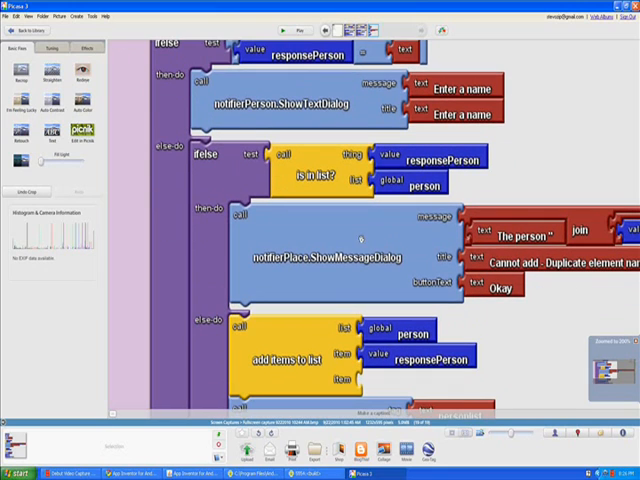